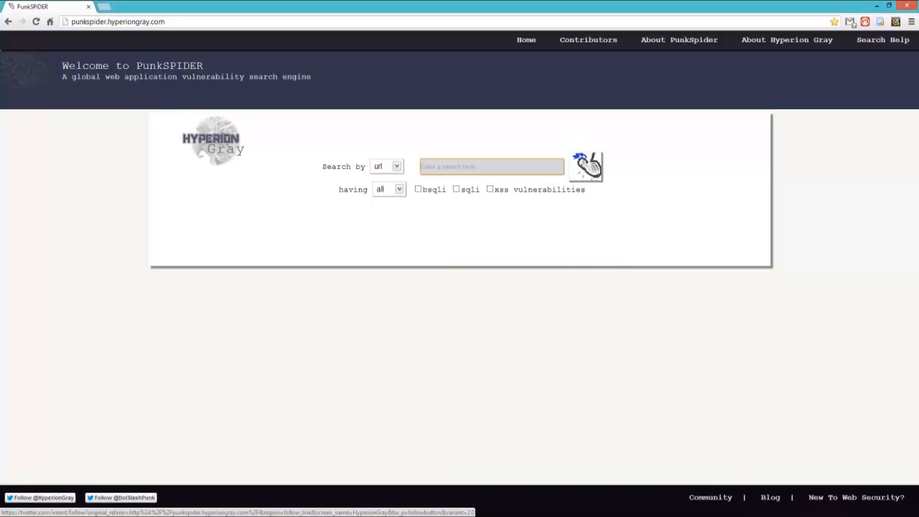
- Keep the url search type, require sqli vulnerabilities, and enter 'com' as the search term
click(491, 166)
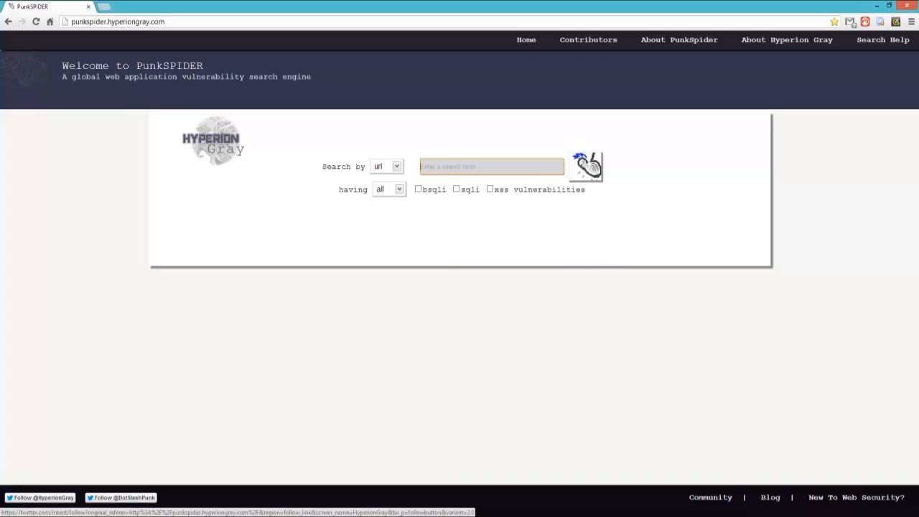
click(118, 21)
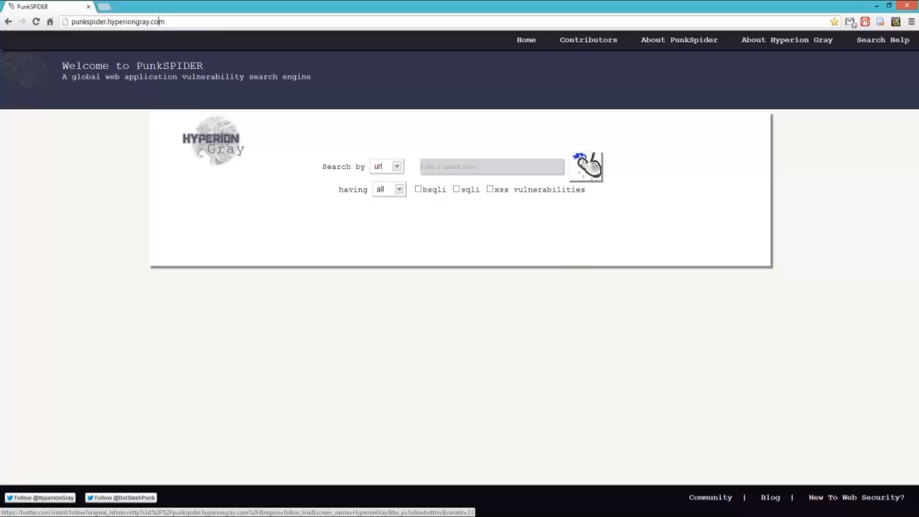
click(386, 166)
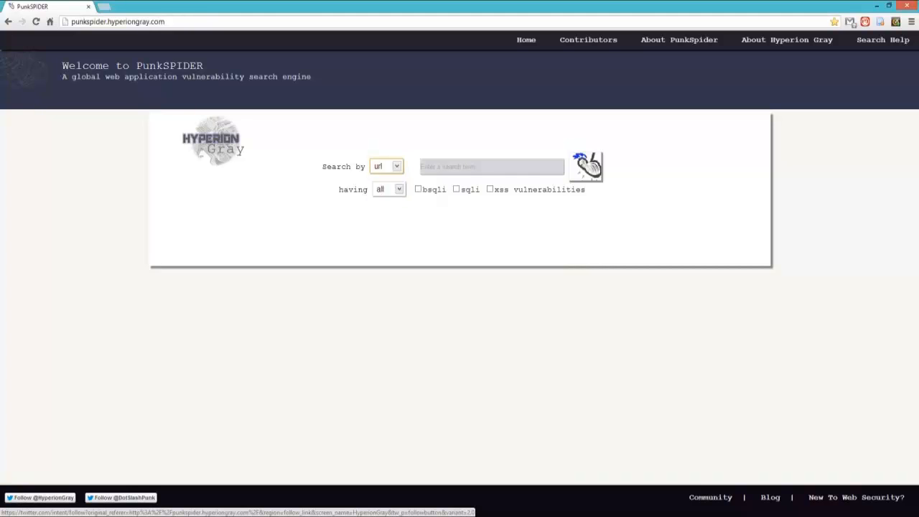
click(456, 188)
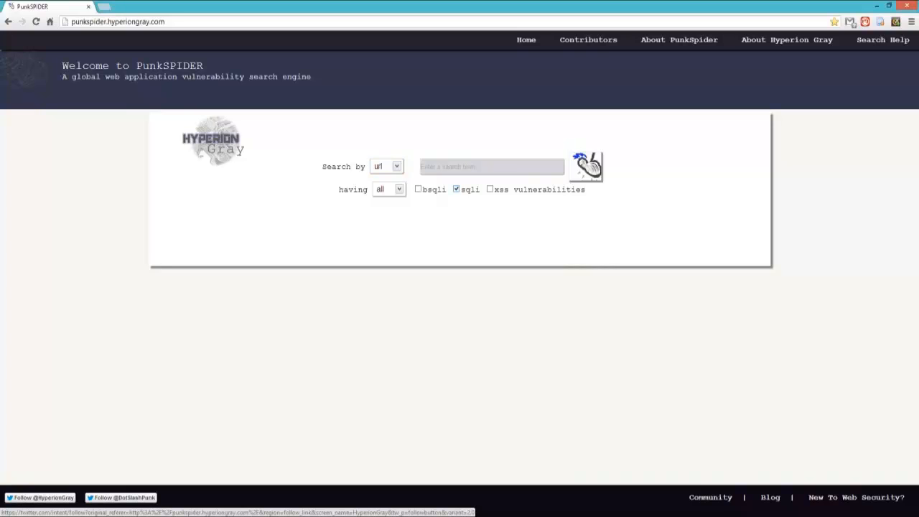
text(d)
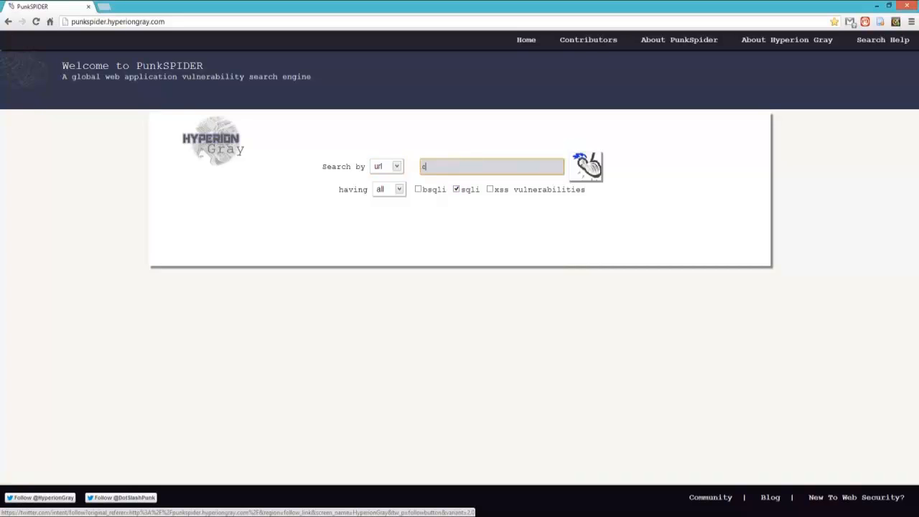
text(com)
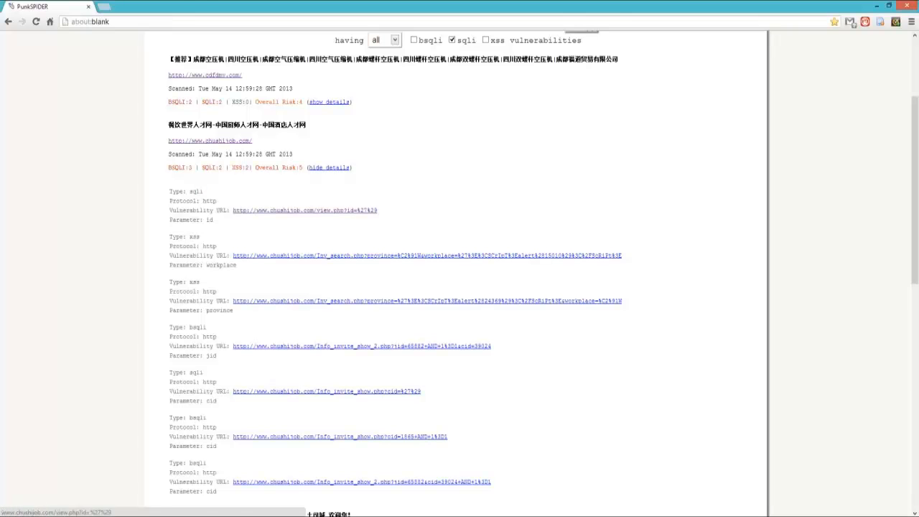
- Open the chushijob.com sqli vulnerability URL in a new tab, showing a MySQL warning
click(301, 210)
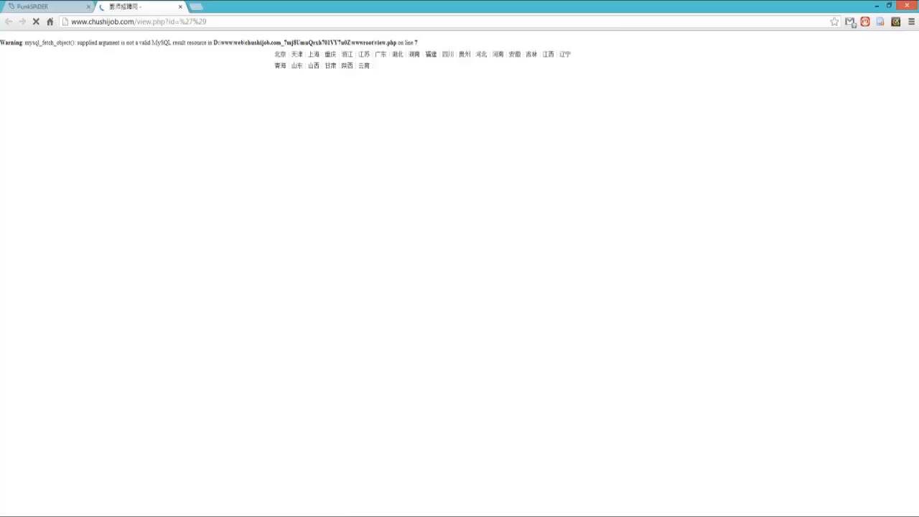